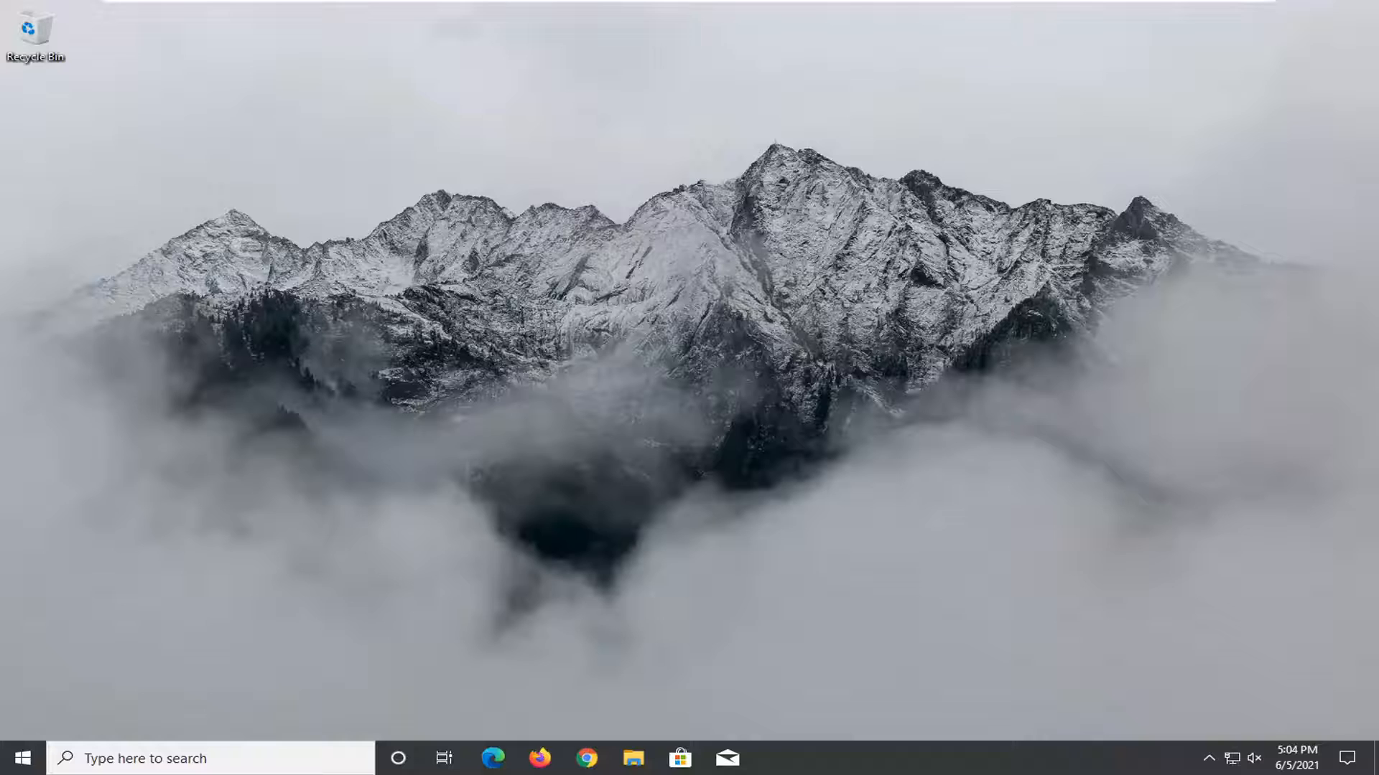
Search the Start menu for 'skype' to show the Skype app as best match
{"action": "left_click", "coordinate": [18, 758]}
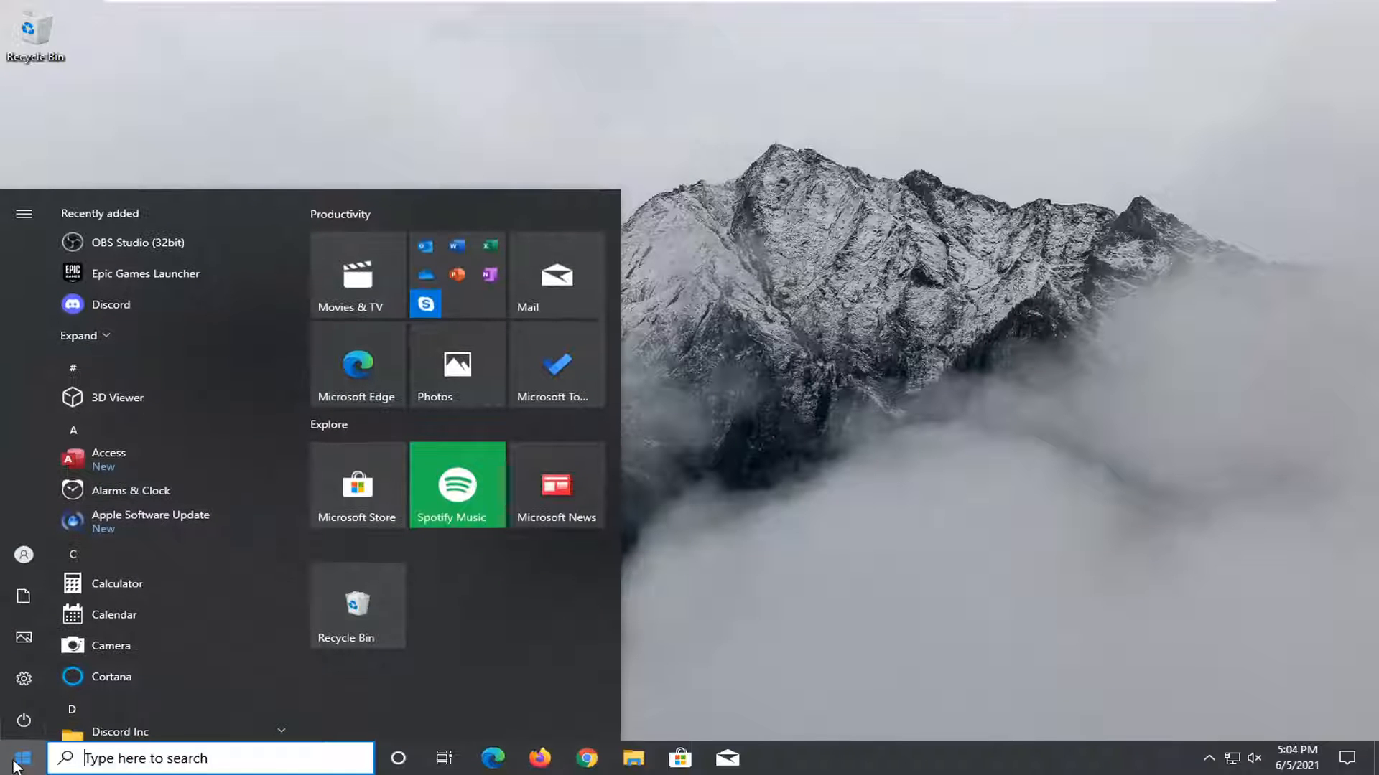
{"action": "type", "text": "skype"}
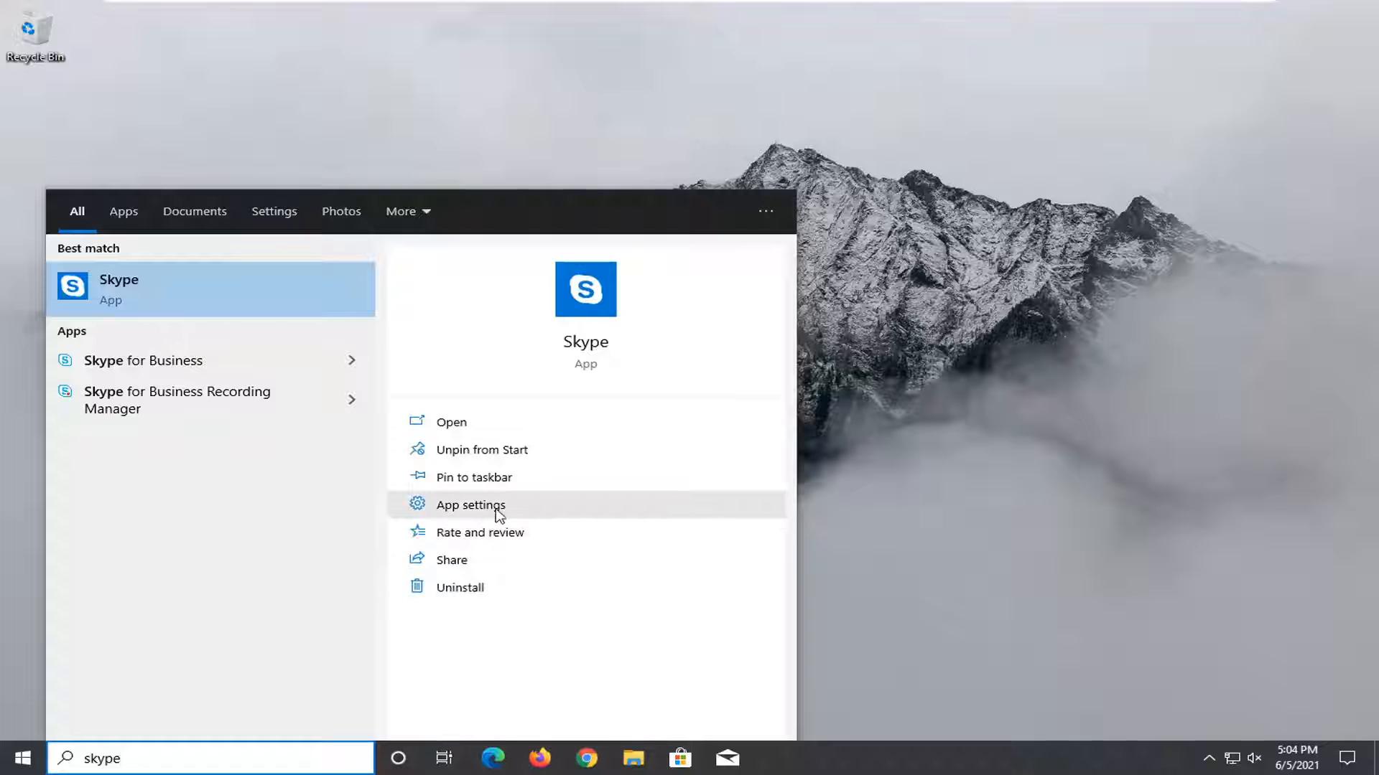
Open Skype's App settings page and scroll down to the Repair and Reset options
{"action": "left_click", "coordinate": [469, 504]}
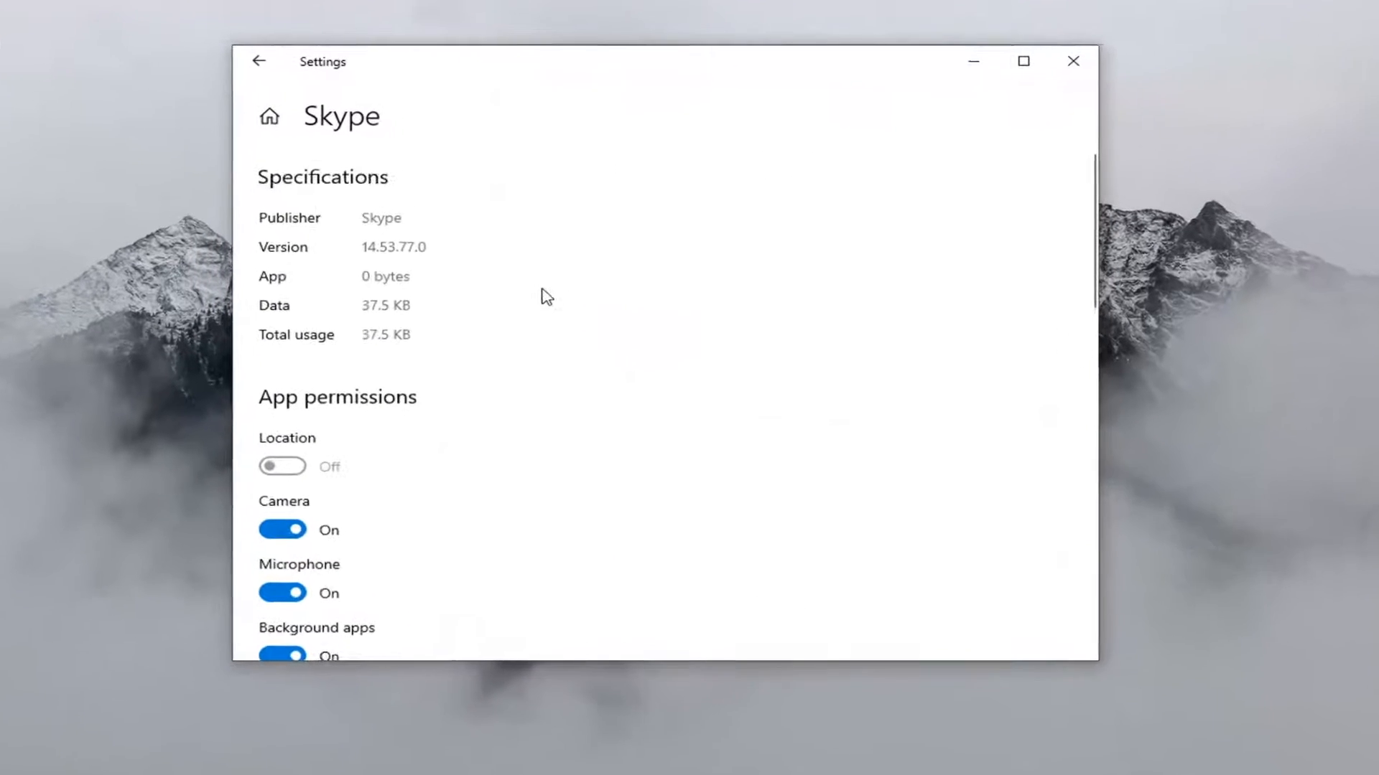
{"action": "scroll", "scroll_direction": "down", "scroll_amount": 3}
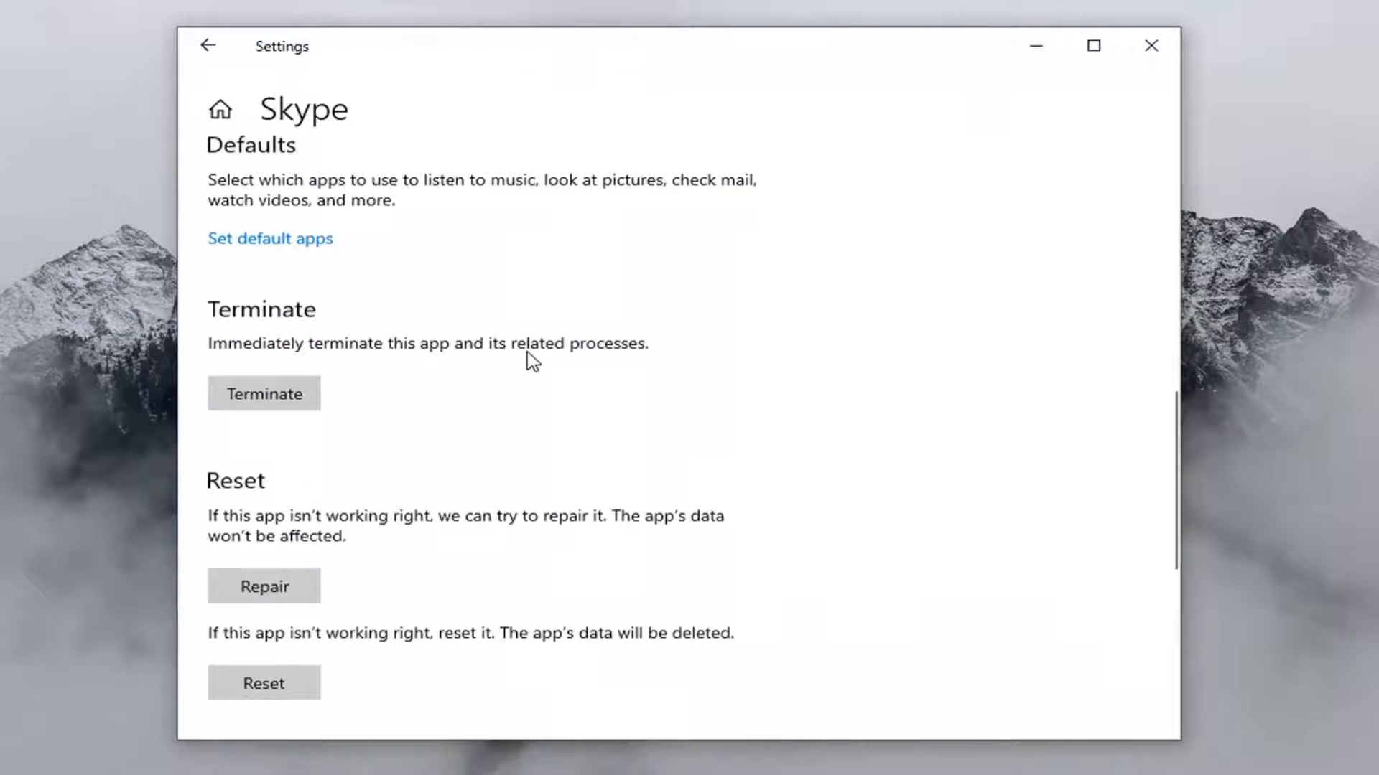
{"action": "scroll", "scroll_direction": "down", "scroll_amount": 3}
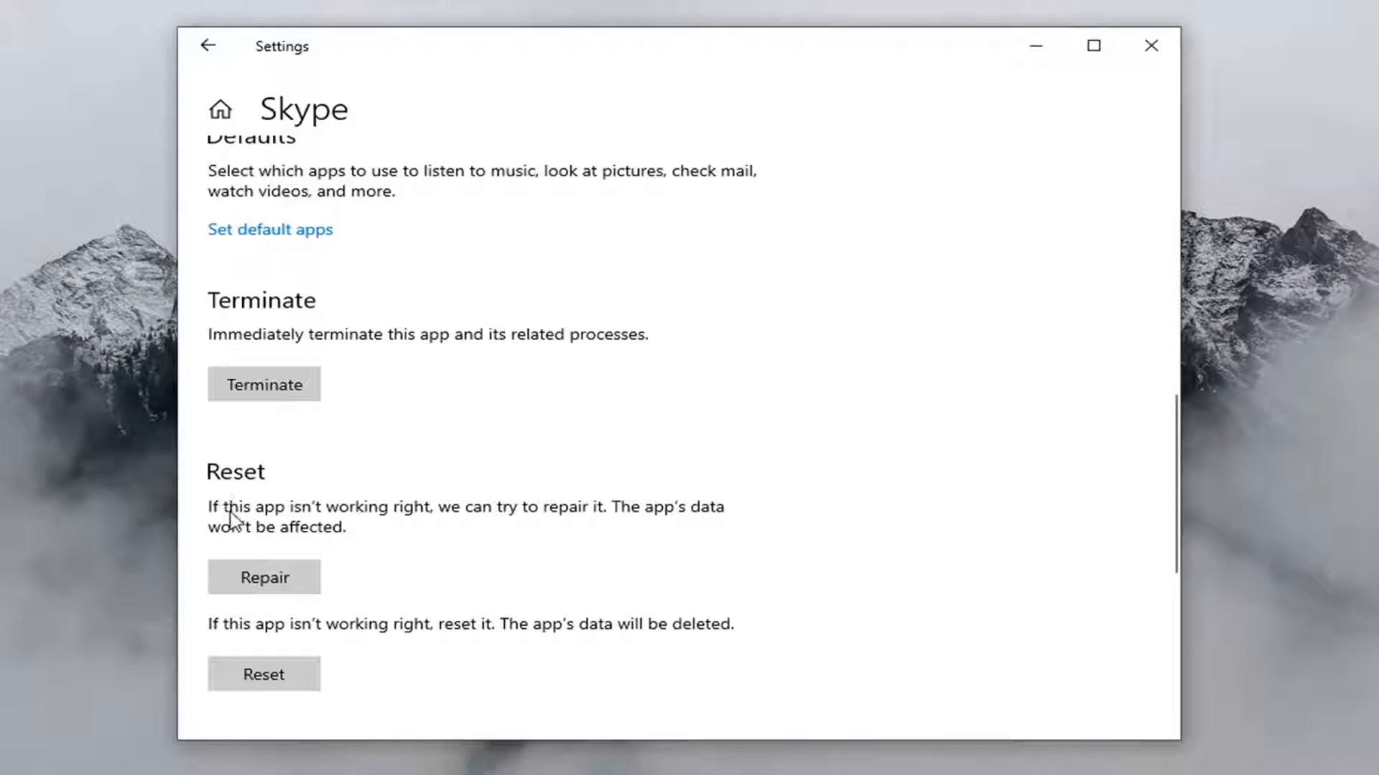
{"action": "mouse_move", "coordinate": [545, 526]}
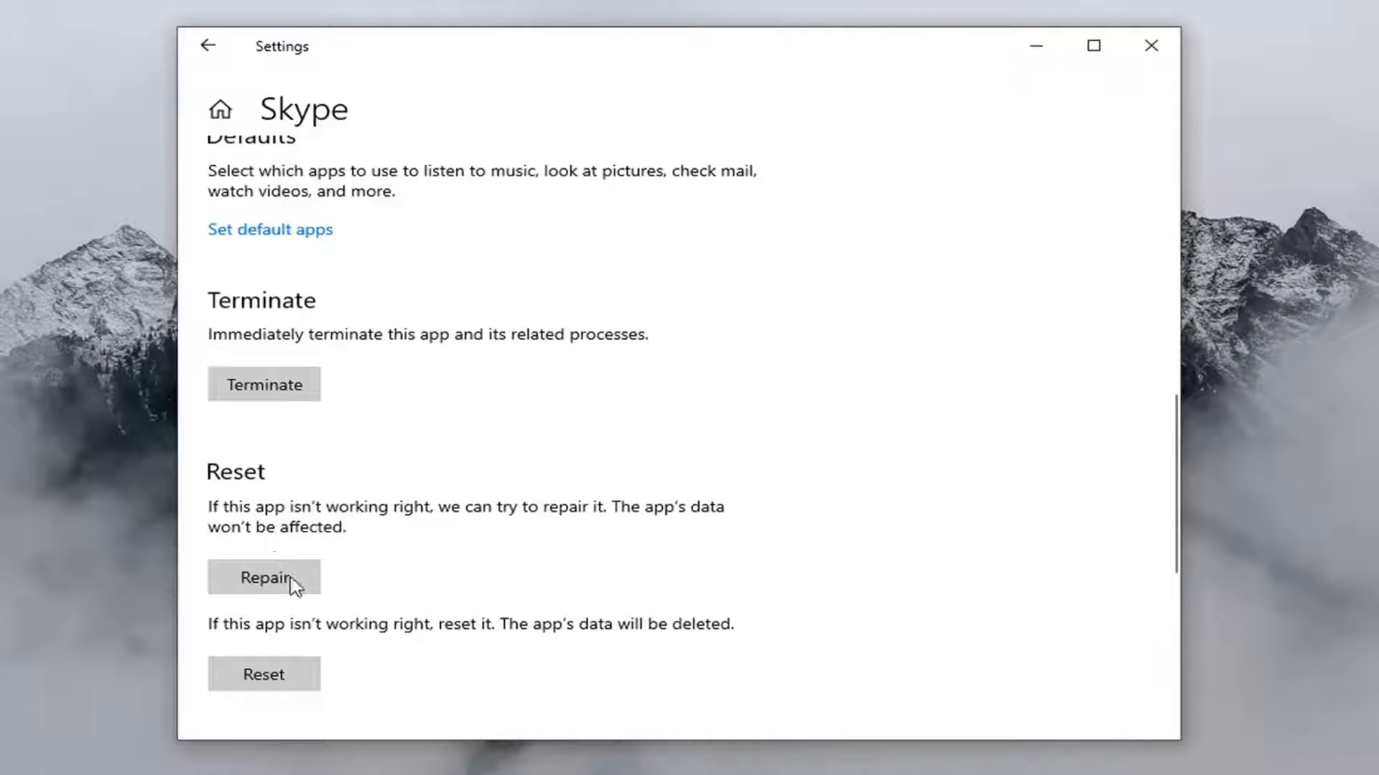
Repair the Skype app until the checkmark appears beside Repair
{"action": "left_click", "coordinate": [263, 577]}
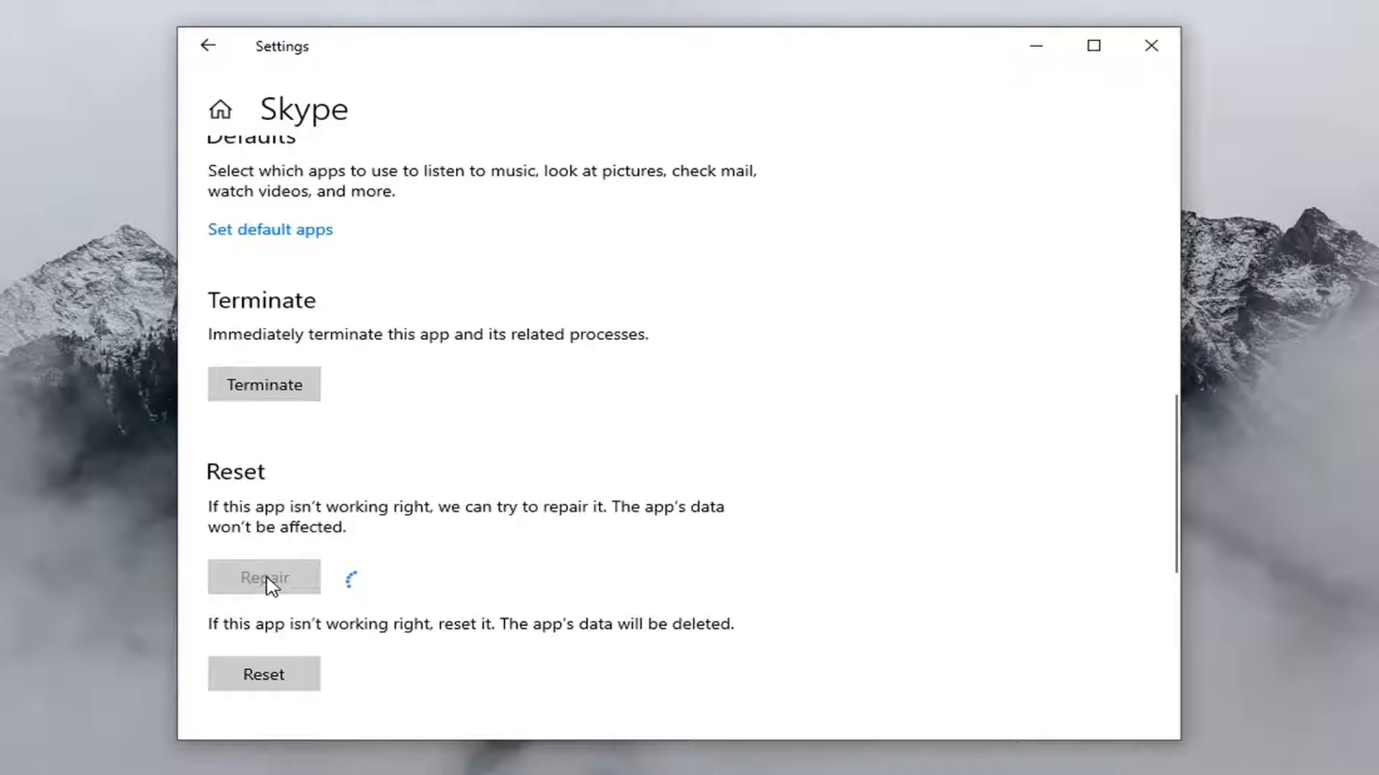
{"action": "left_click", "coordinate": [263, 577]}
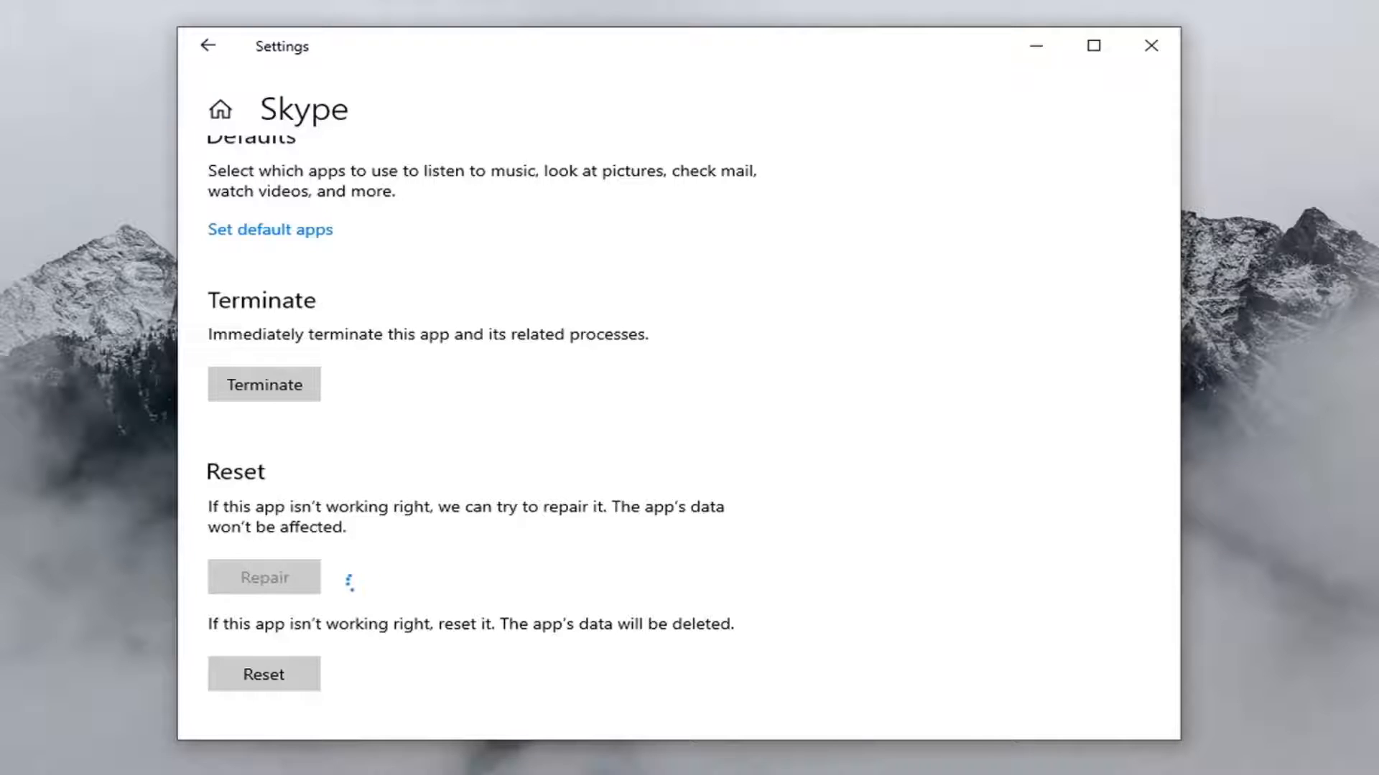
{"action": "left_click", "coordinate": [263, 576]}
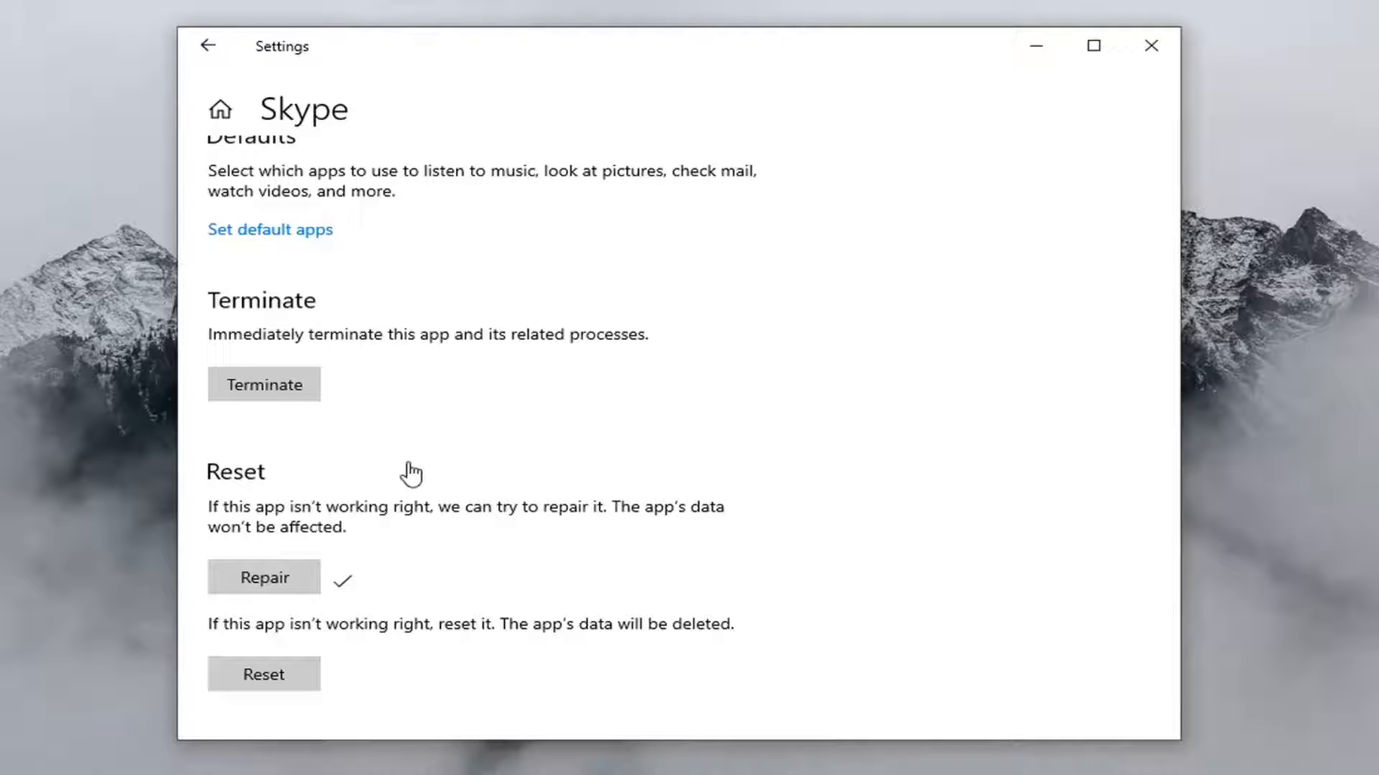
{"action": "mouse_move", "coordinate": [482, 474]}
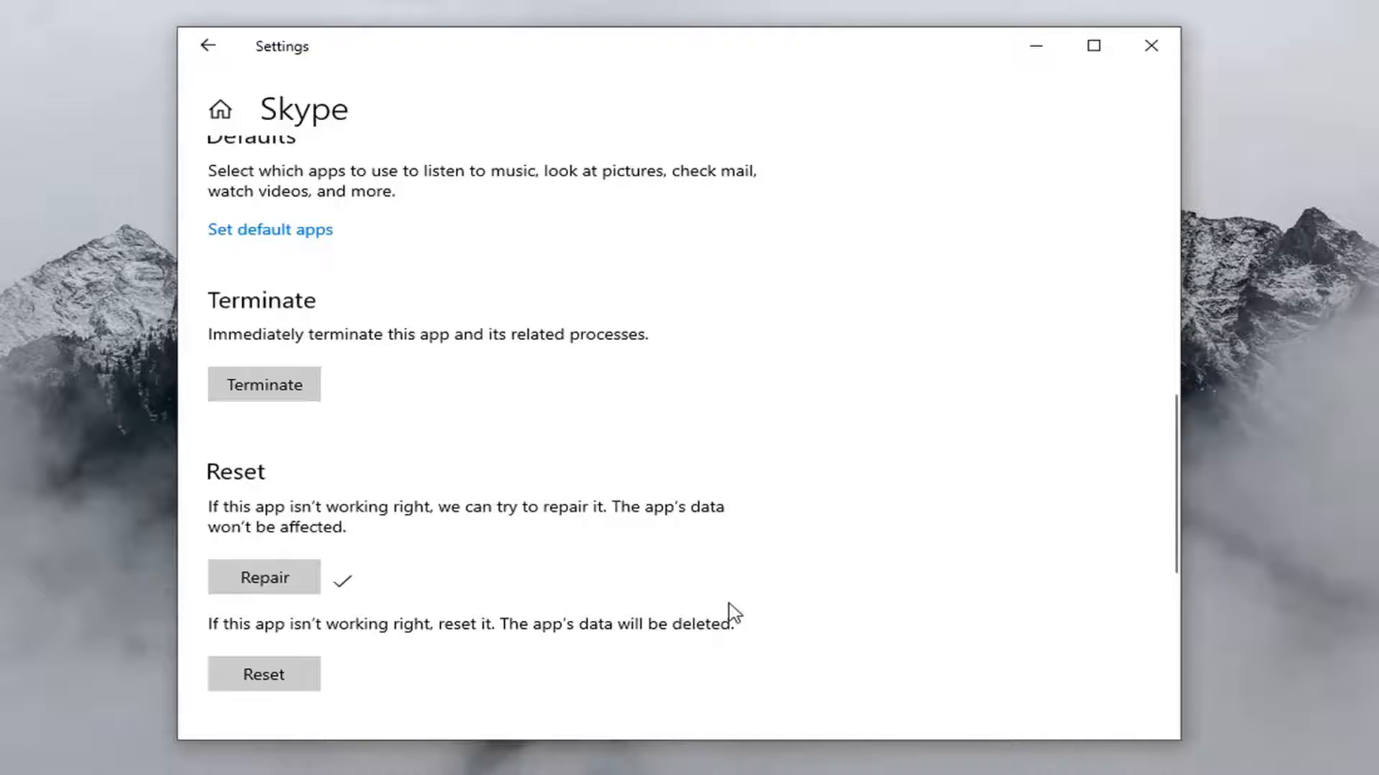
{"action": "mouse_move", "coordinate": [657, 651]}
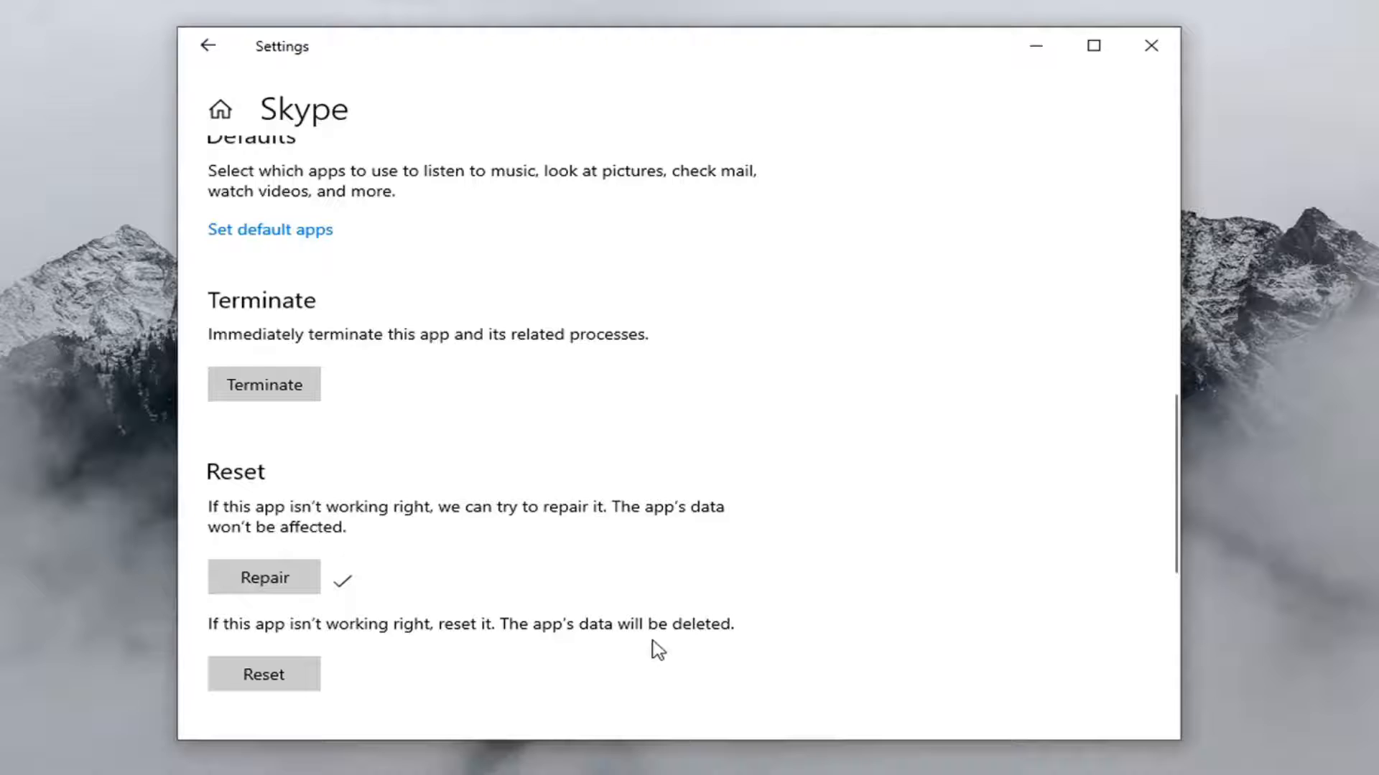
{"action": "mouse_move", "coordinate": [384, 661]}
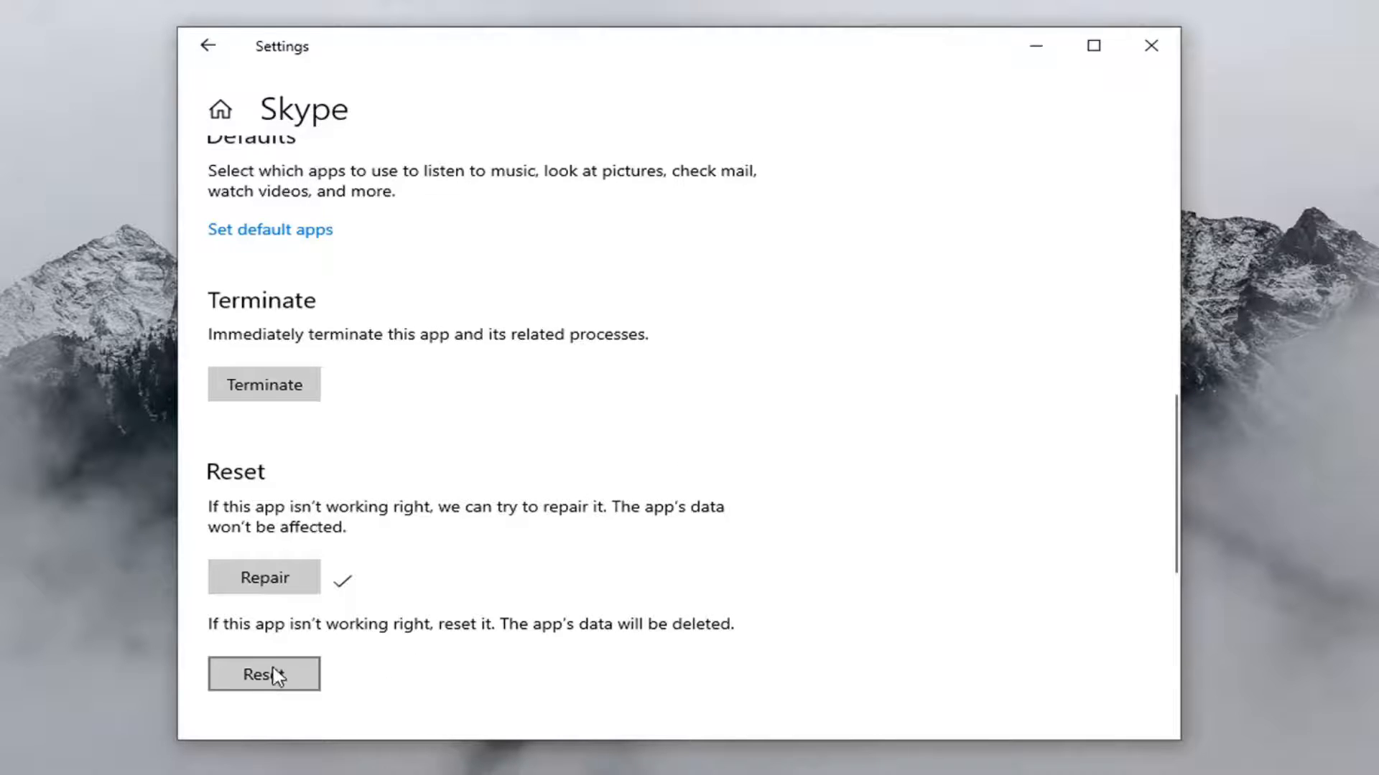
Reset Skype's app data, confirming the popup, then close the Settings window
{"action": "left_click", "coordinate": [263, 675]}
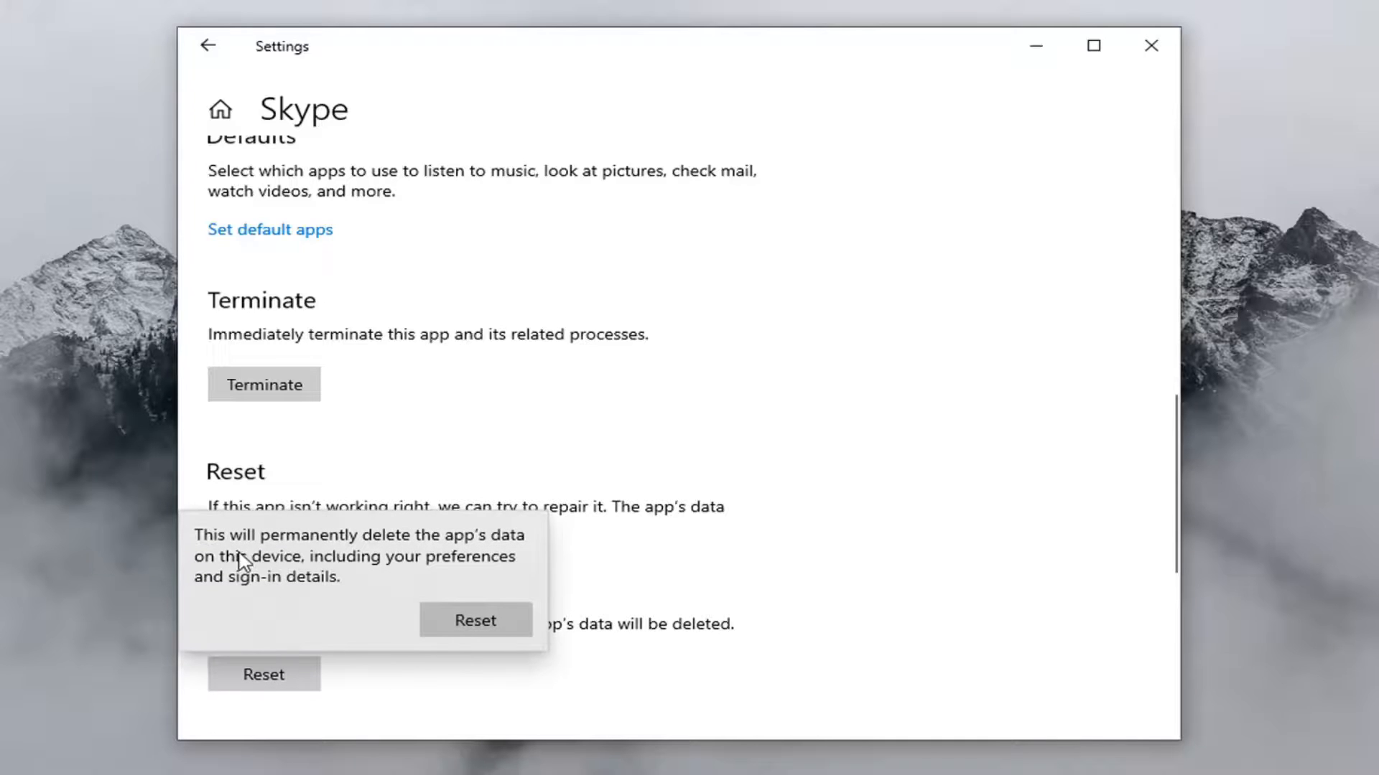
{"action": "mouse_move", "coordinate": [302, 604]}
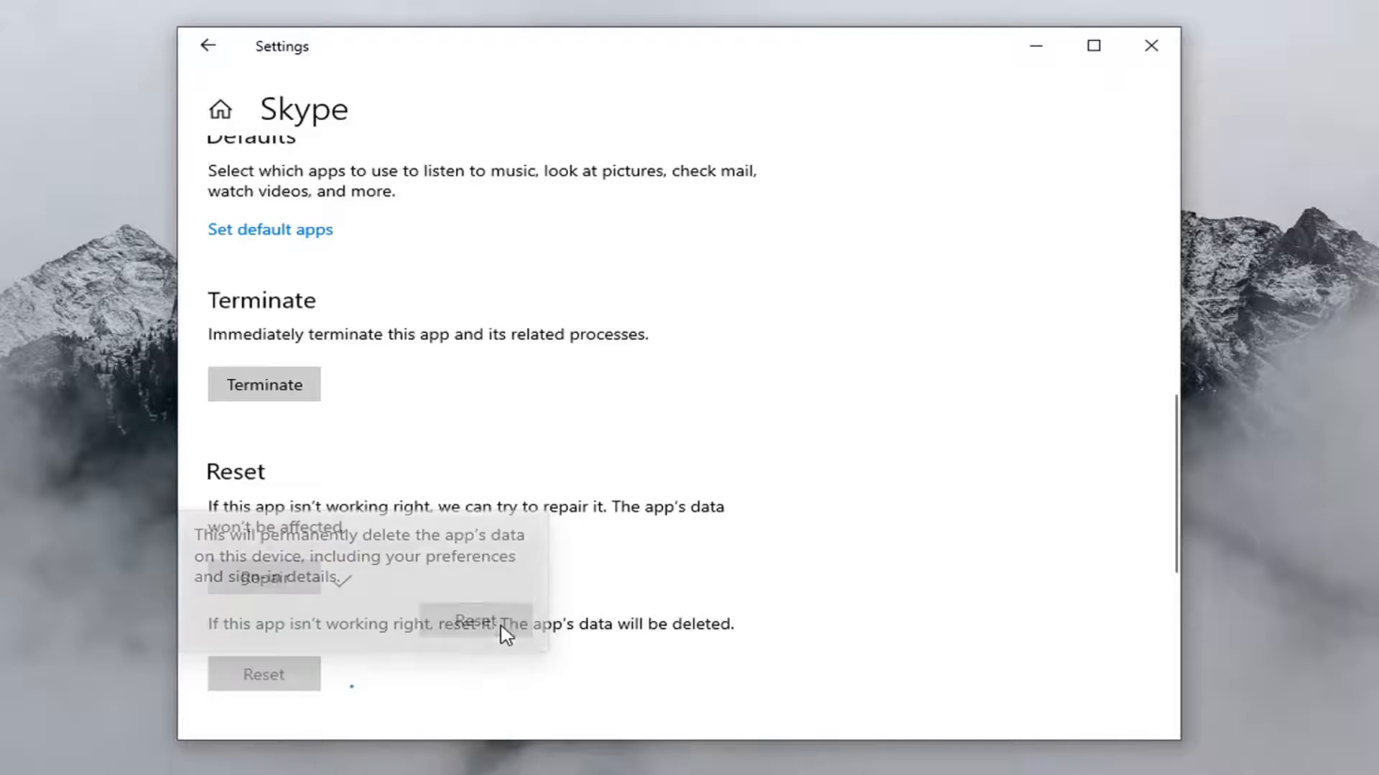
{"action": "left_click", "coordinate": [263, 577]}
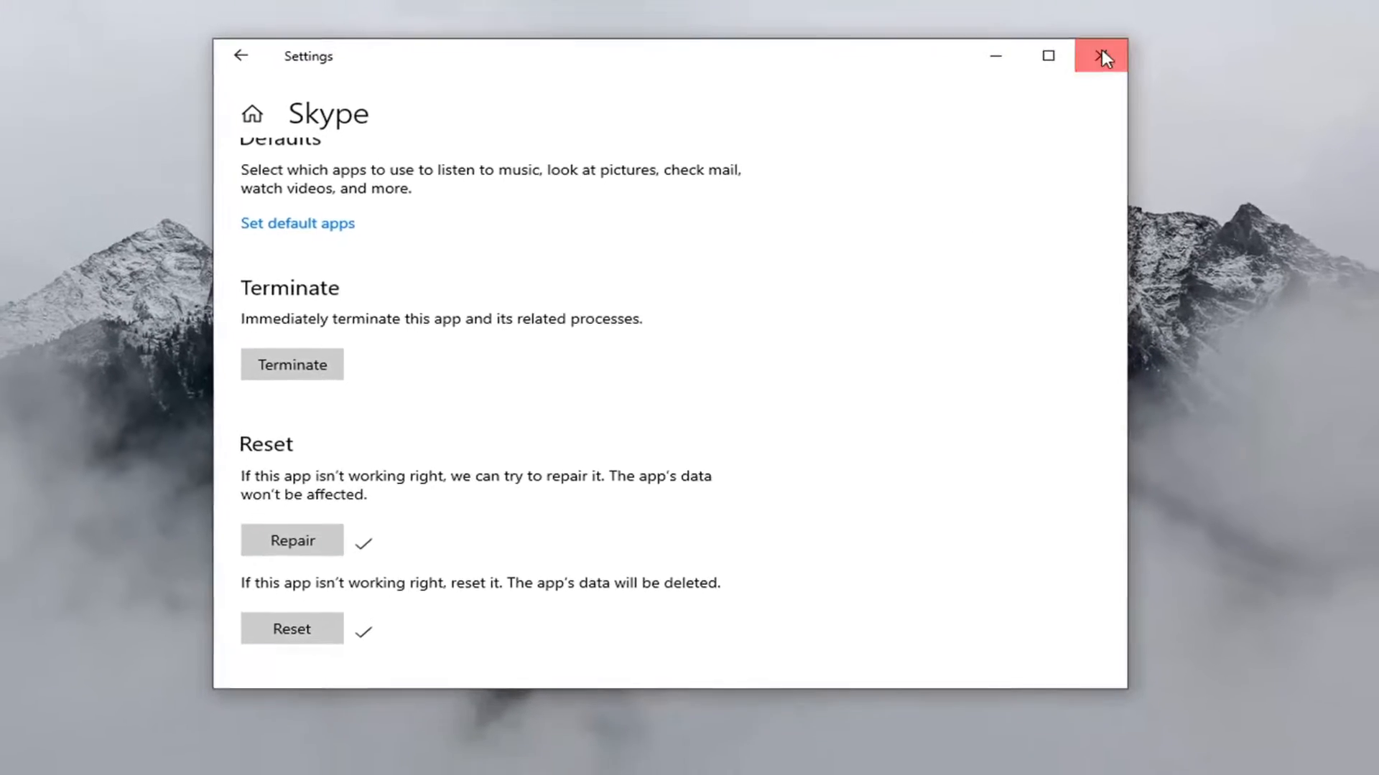
{"action": "left_click", "coordinate": [1101, 55]}
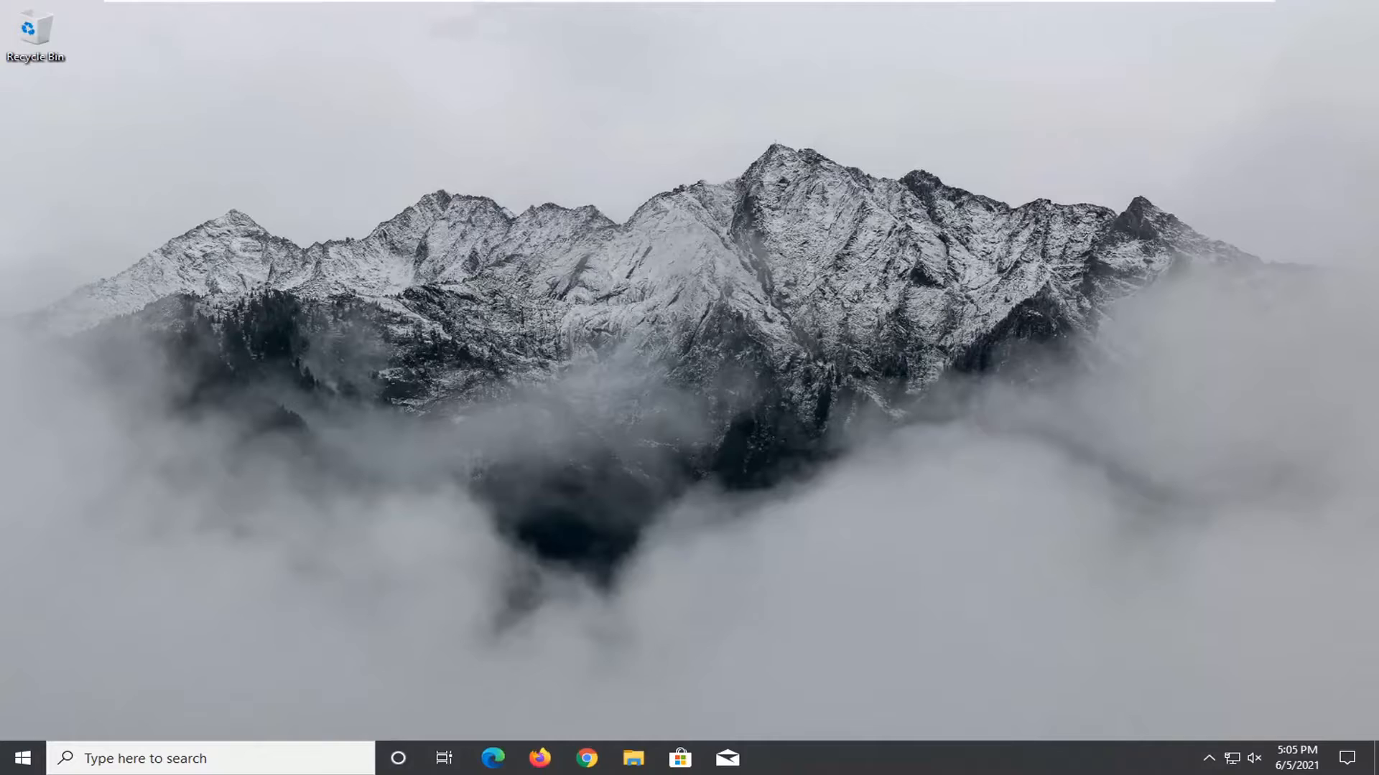